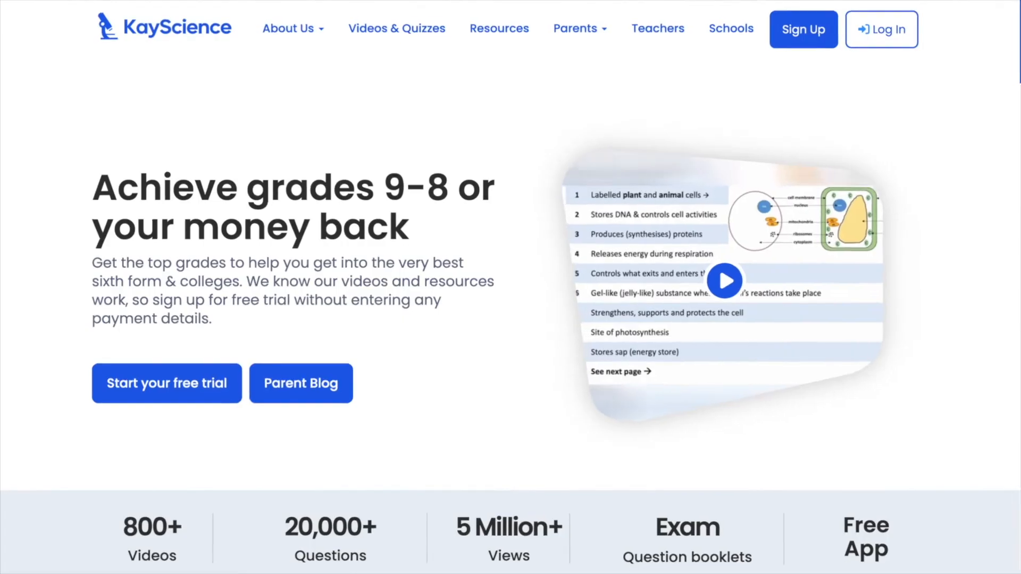
Answer 'nucleus' and 'dna' under the lesson video and let the quiz self-mark them.
{"action": "scroll", "scroll_direction": "down", "scroll_amount": 3}
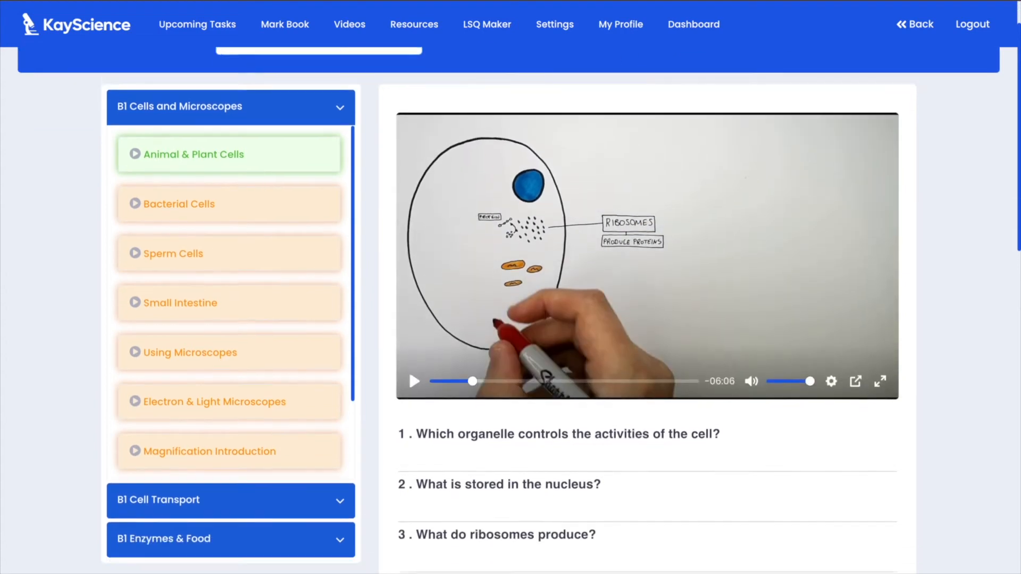
{"action": "scroll", "scroll_direction": "down", "scroll_amount": 3}
{"action": "type", "text": "dna"}
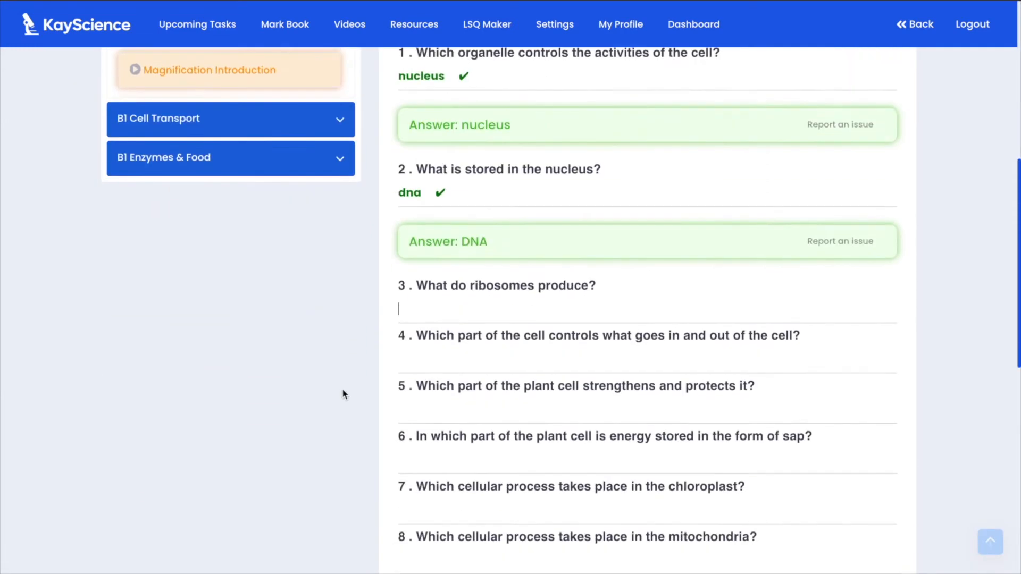
{"action": "left_click", "coordinate": [414, 24]}
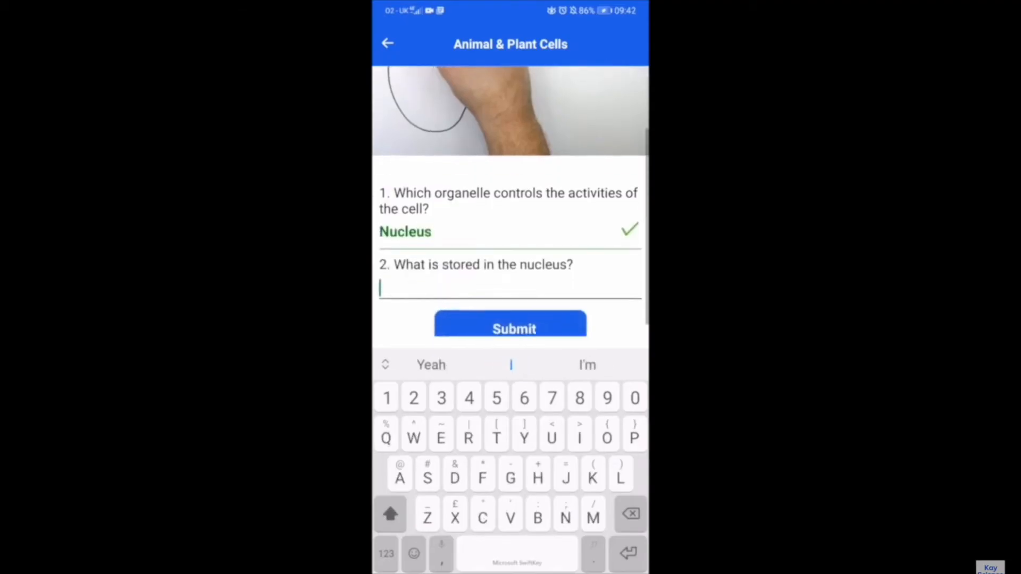
Submit 'Dna' for question 2 (correct), then further answers with 'Cell wall' marked wrong.
{"action": "type", "text": "Dna"}
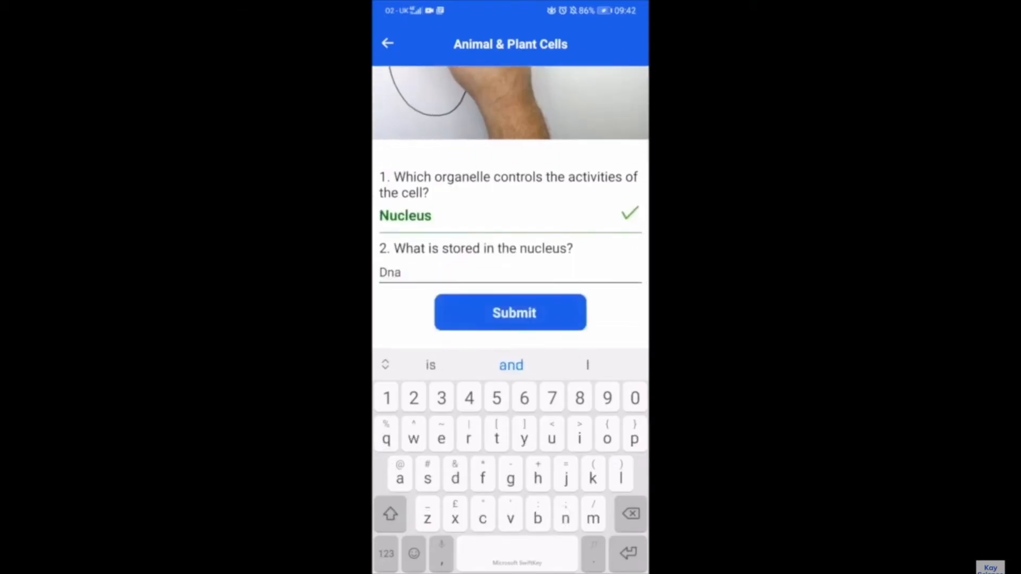
{"action": "left_click", "coordinate": [511, 312]}
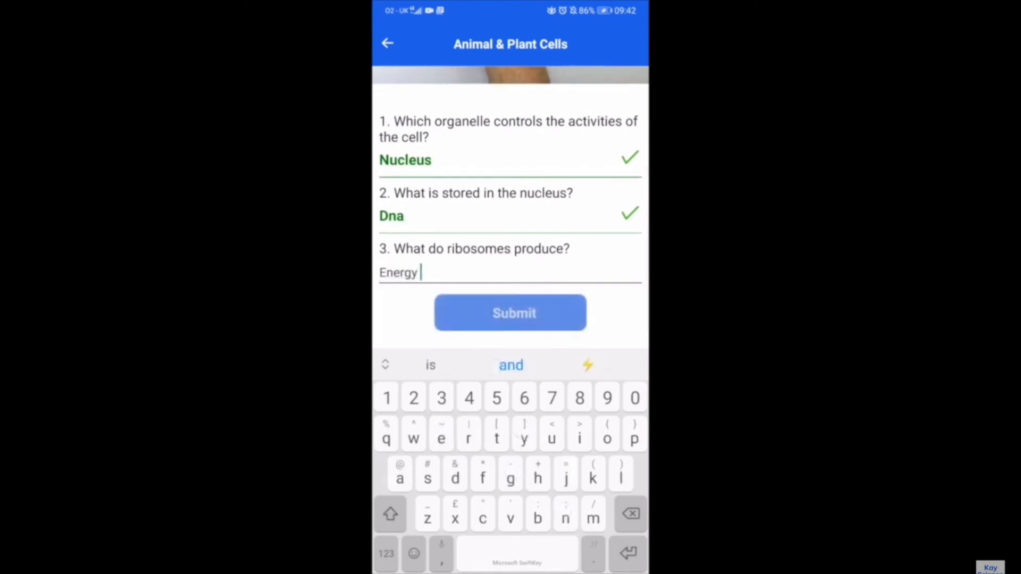
{"action": "left_click", "coordinate": [510, 312]}
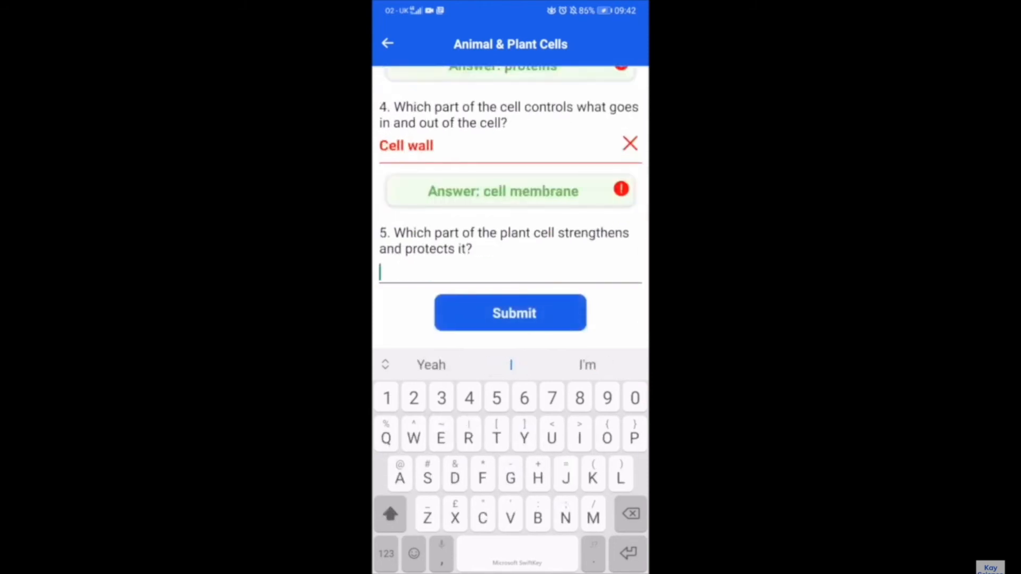